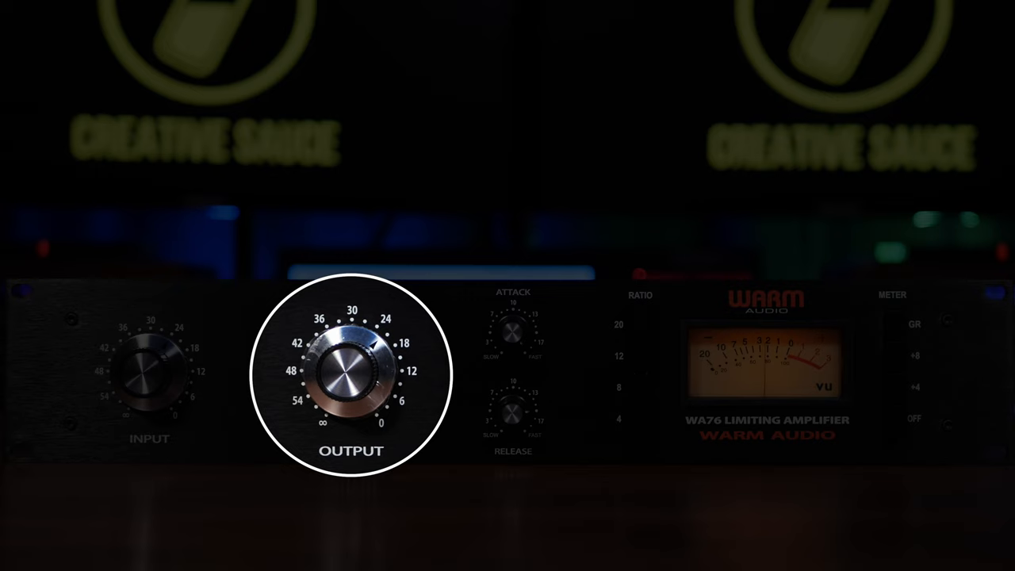
mouse_move(513, 373)
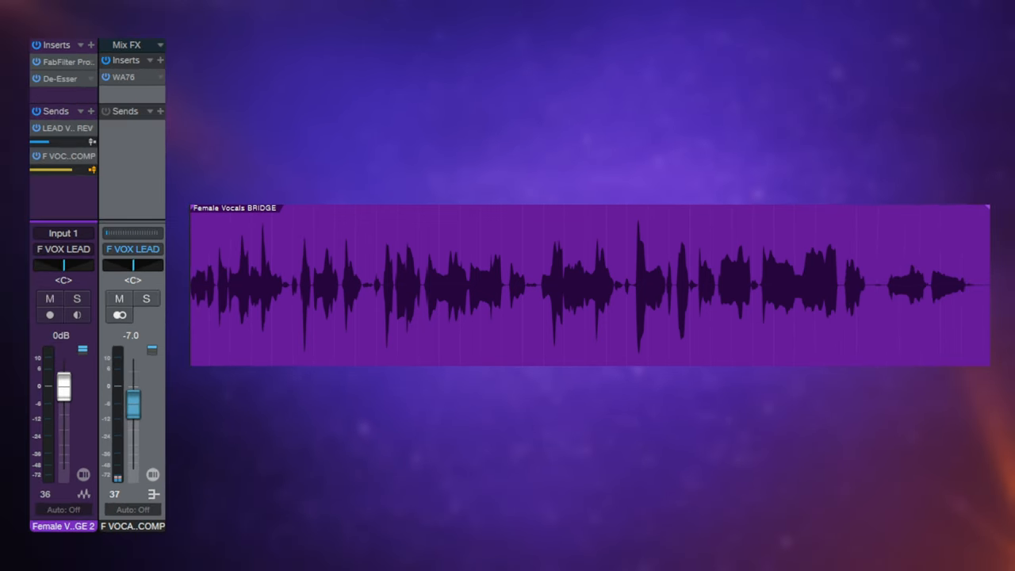
mouse_move(146, 188)
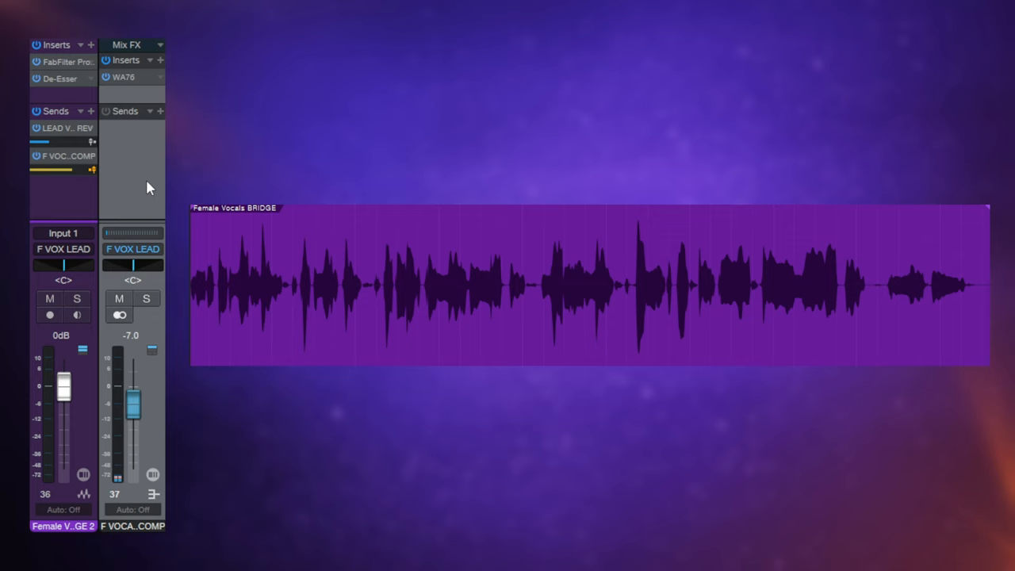
mouse_move(130, 161)
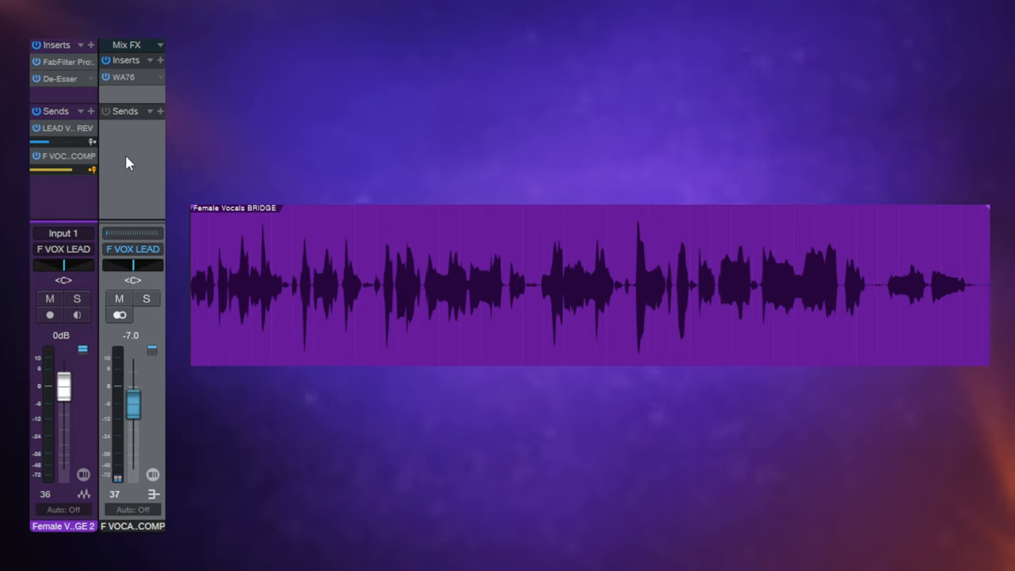
mouse_move(131, 164)
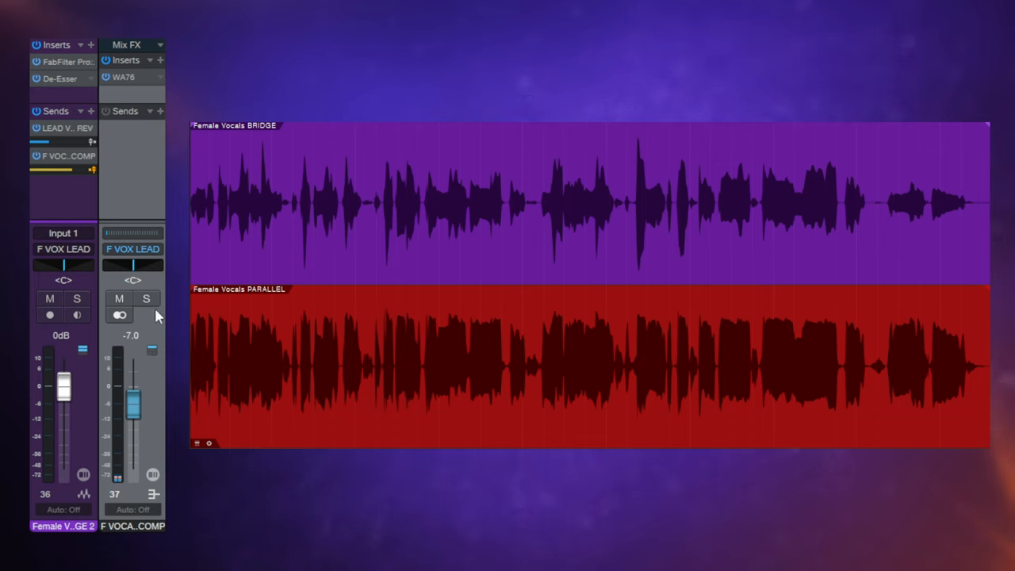
Step: Blend the FVOCA COMP parallel channel at about -5.5 dB under the dry vocal, then mute it for comparison
left_click(146, 298)
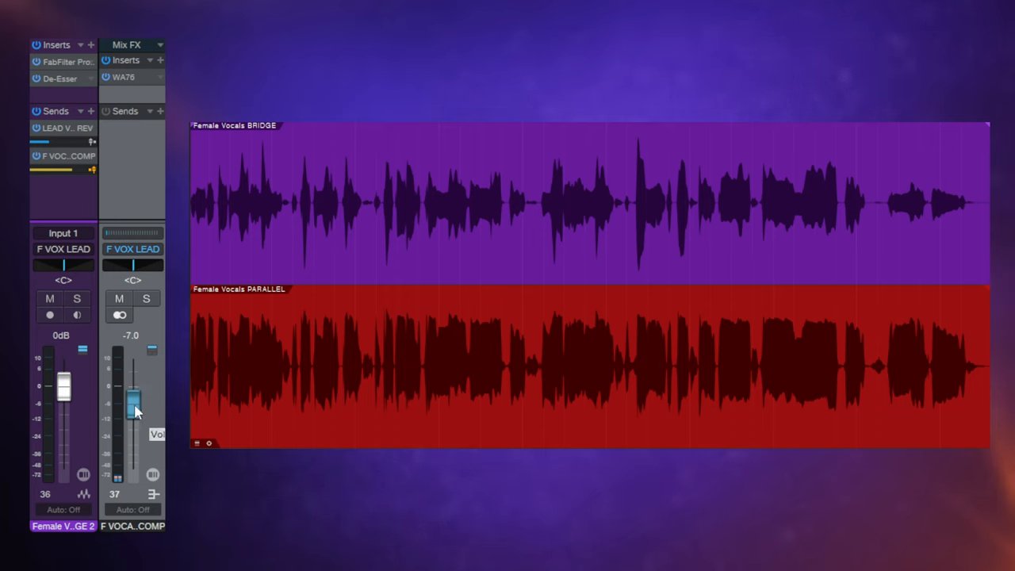
left_click_drag(133, 405, 134, 428)
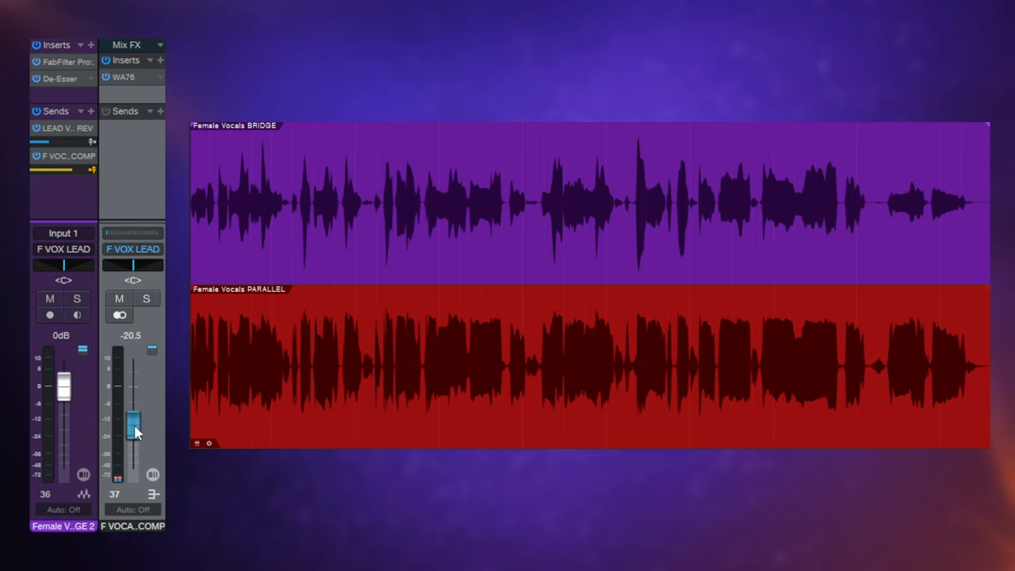
left_click_drag(133, 426, 133, 400)
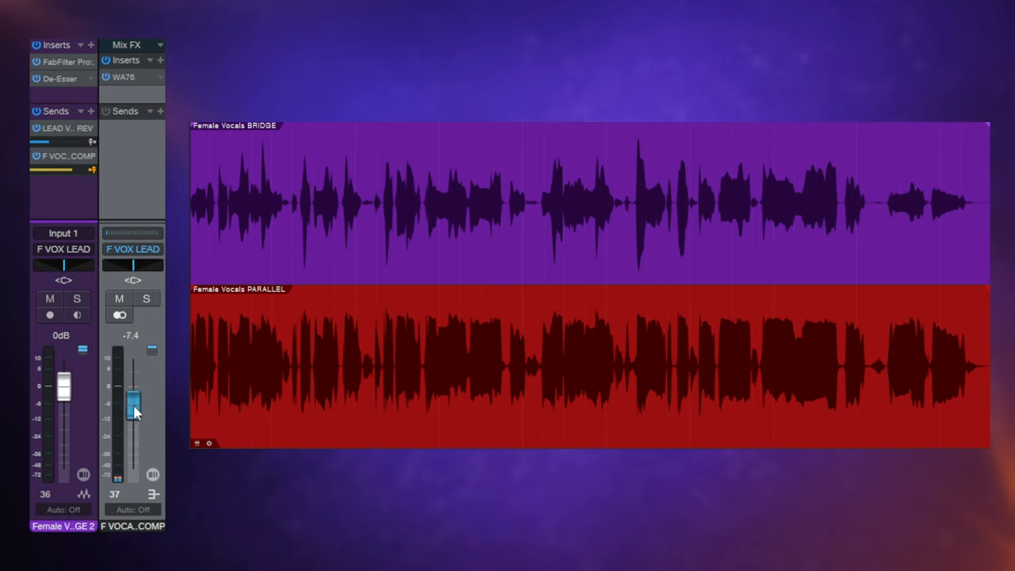
left_click_drag(133, 409, 134, 396)
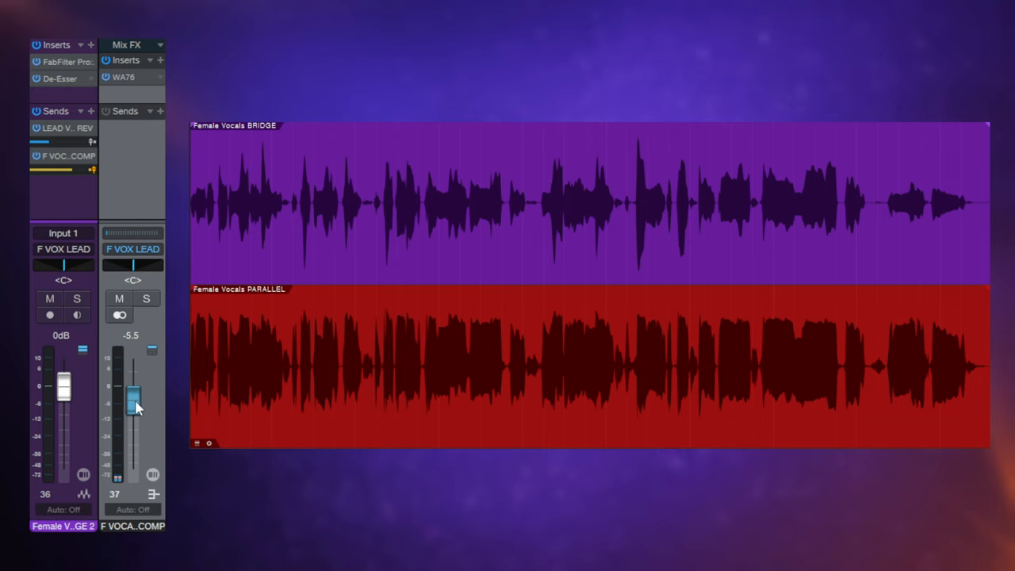
mouse_move(119, 300)
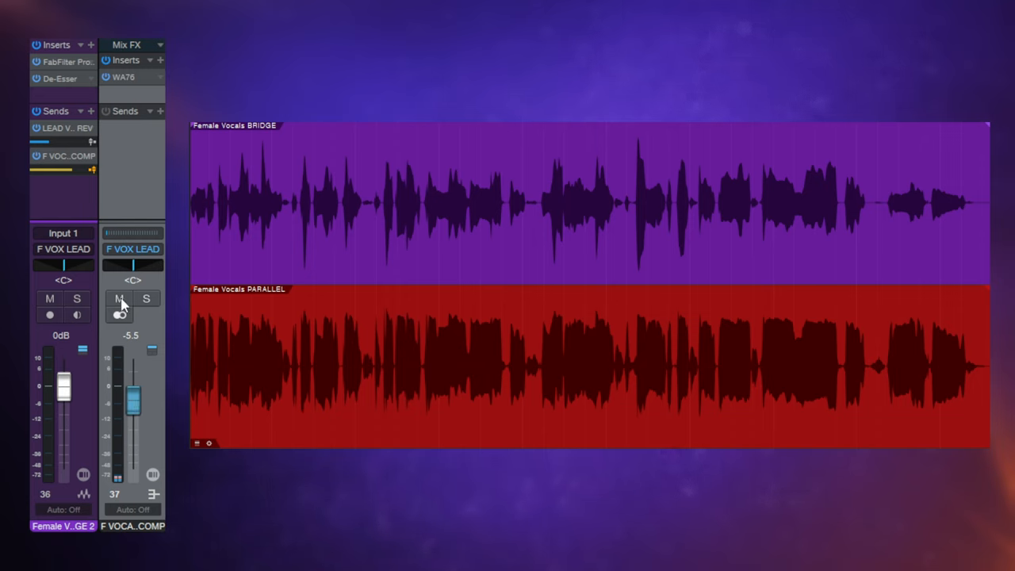
mouse_move(118, 298)
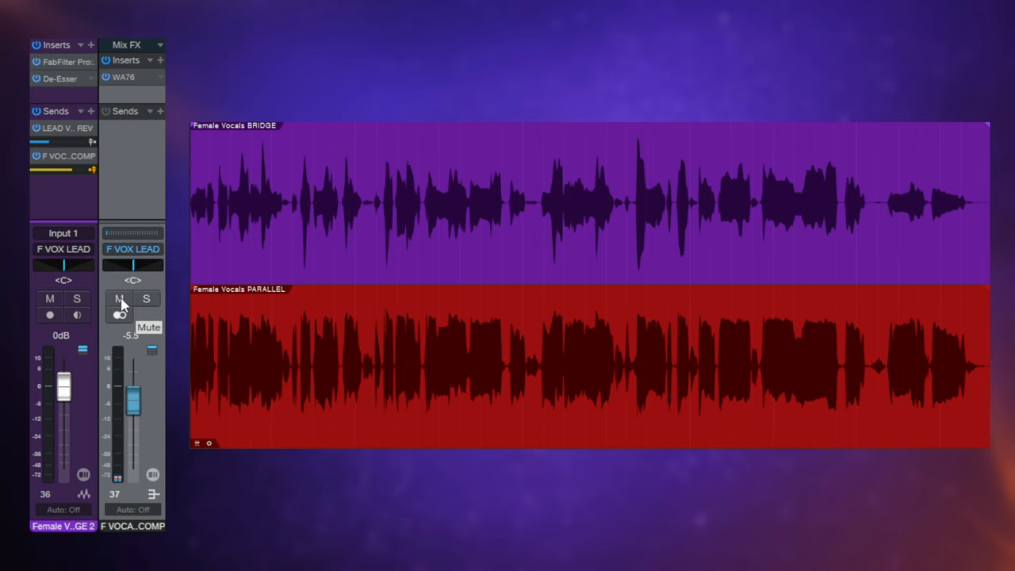
left_click(117, 299)
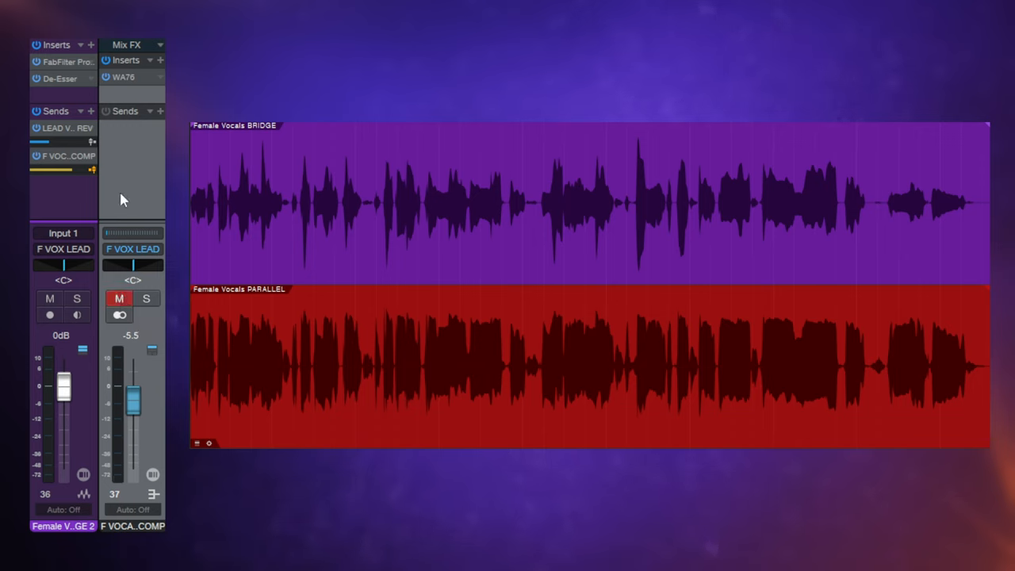